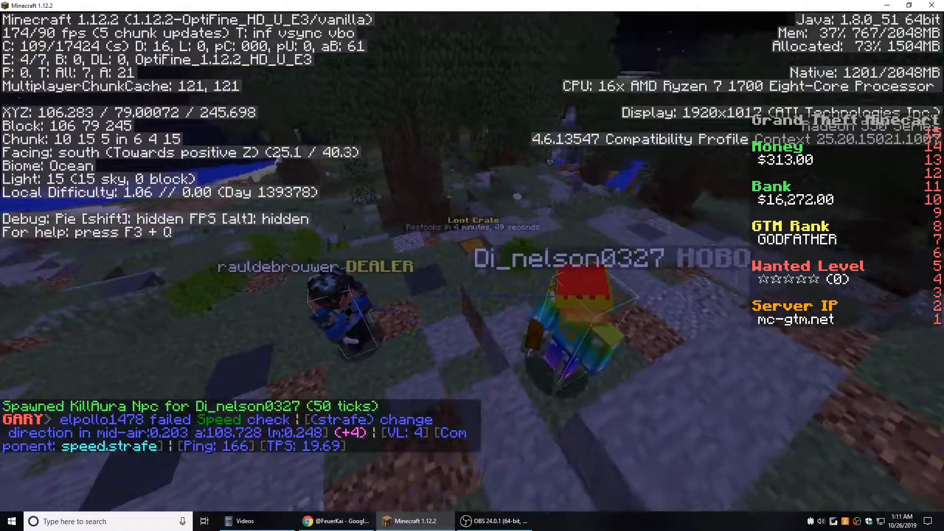
{"action": "mouse_move", "coordinate": [473, 266]}
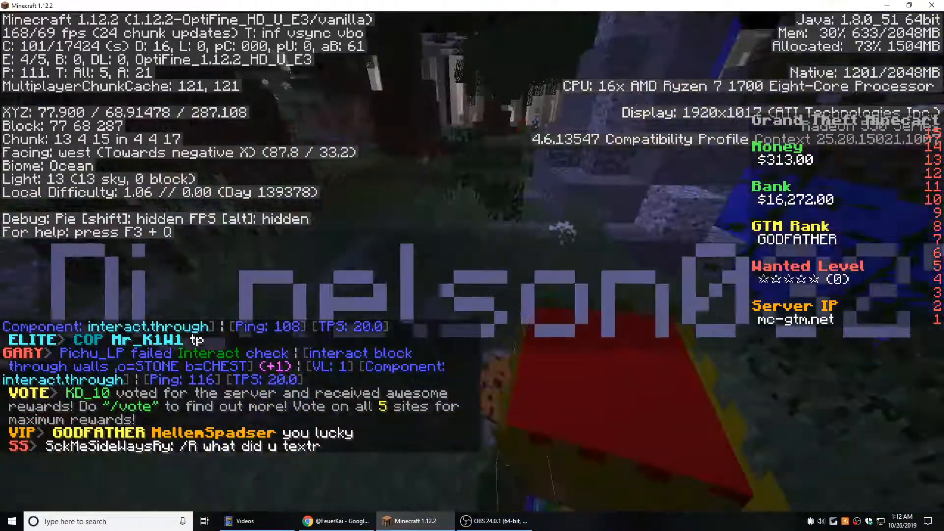
{"action": "mouse_move", "coordinate": [472, 241]}
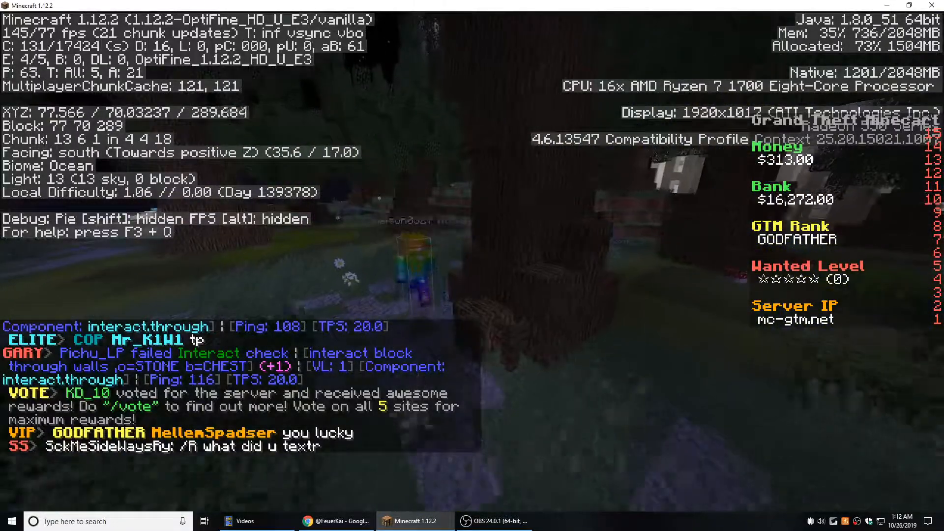